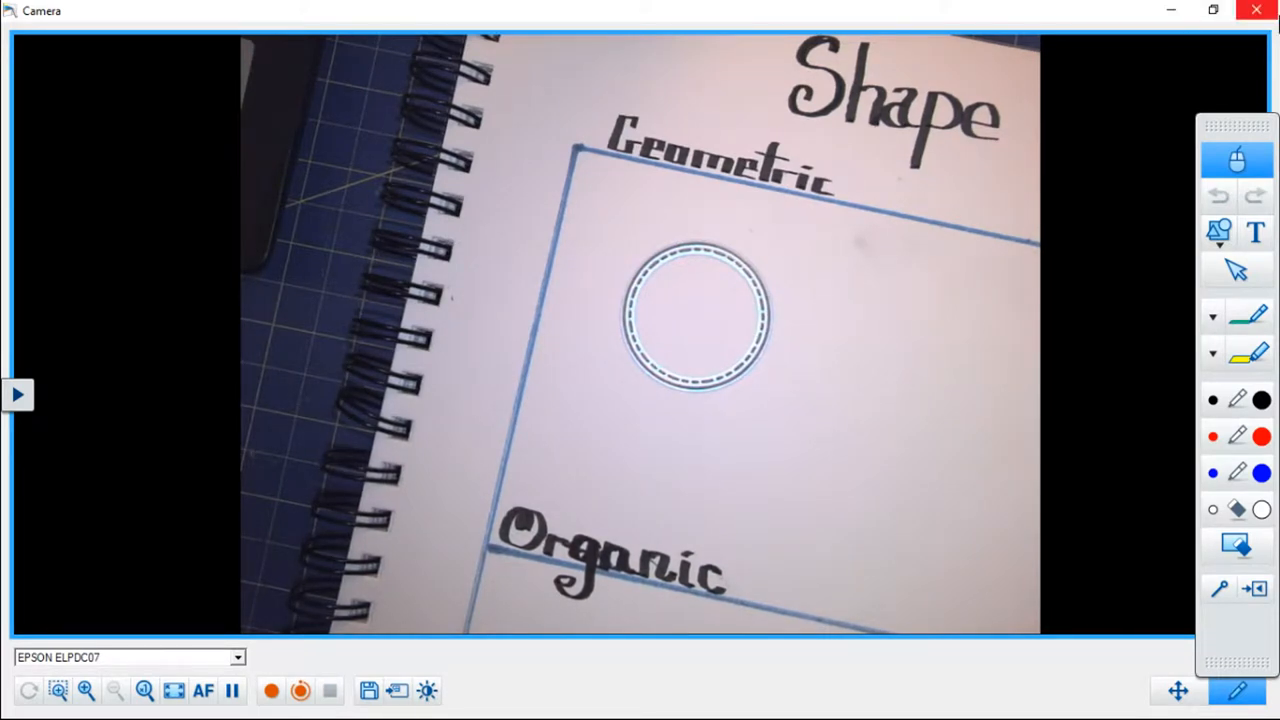
mouse_move(1257, 10)
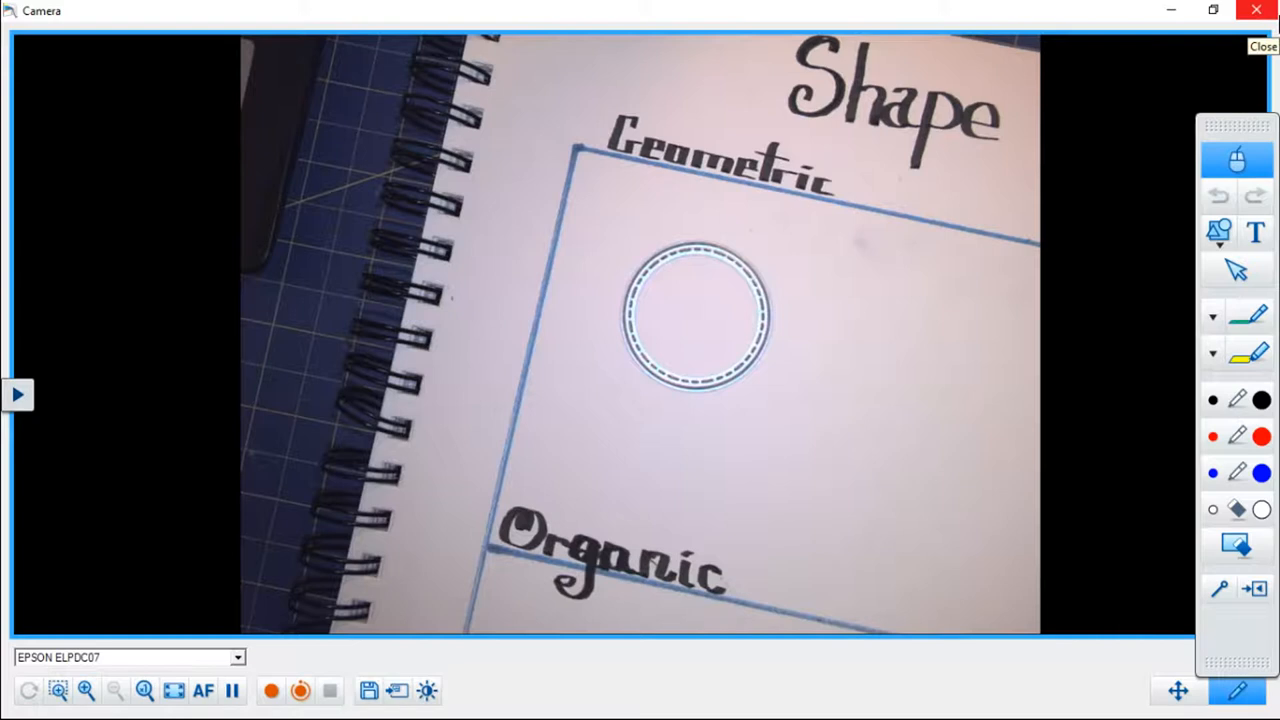